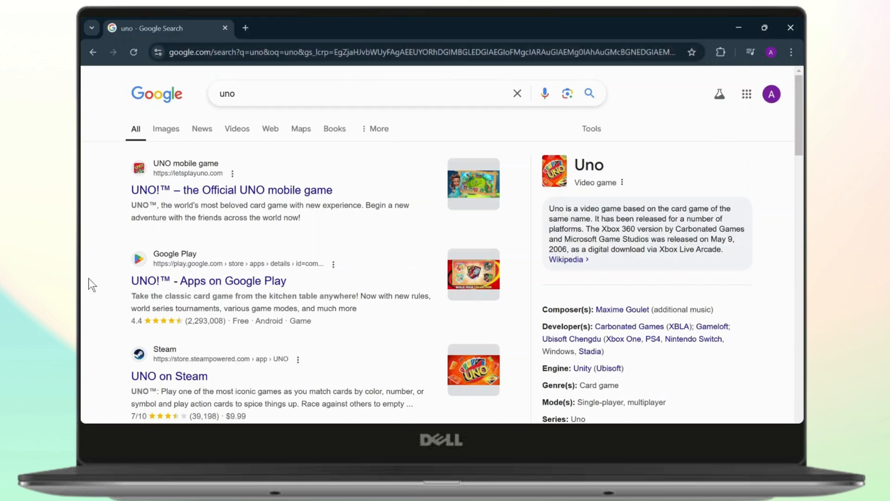
- Open the 'UNO!™ – the Official UNO mobile game' result and scroll through letsplayuno.com
left_click(231, 189)
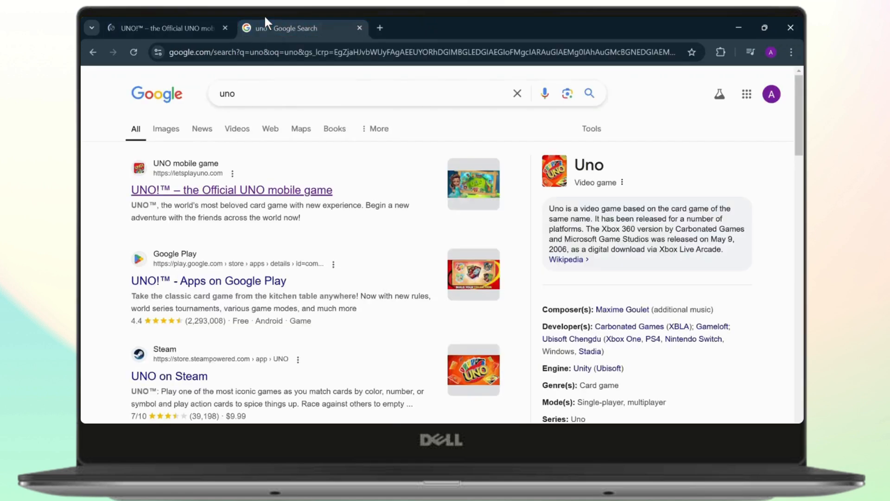
left_click(301, 28)
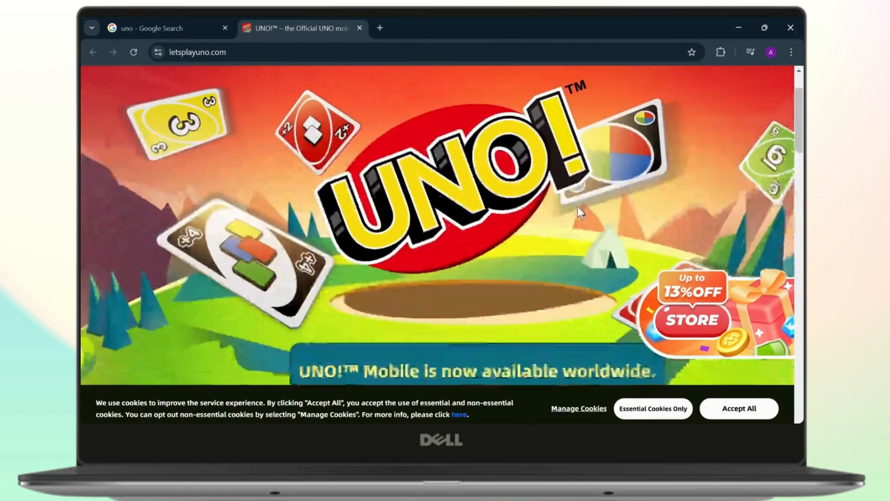
scroll("down", 3)
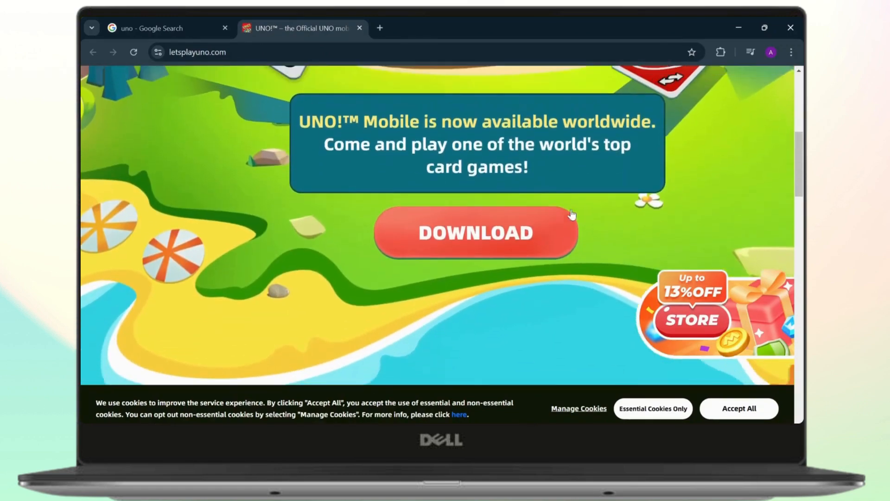
mouse_move(562, 269)
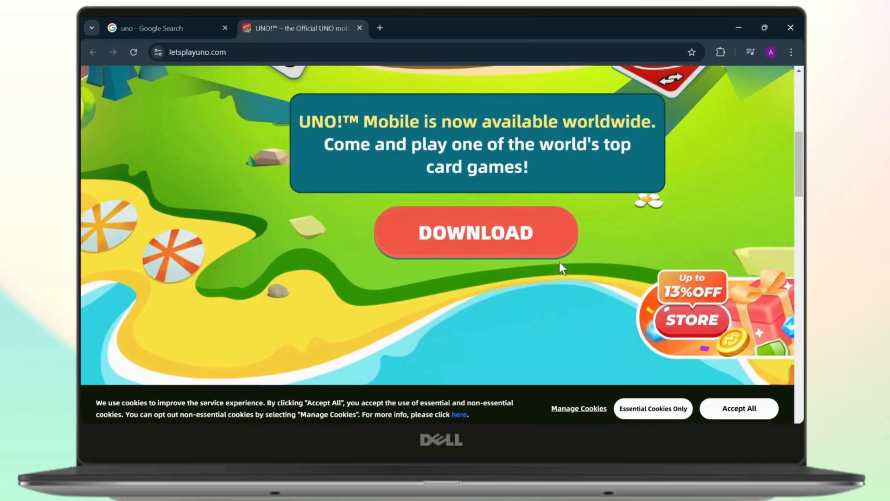
scroll("down", 3)
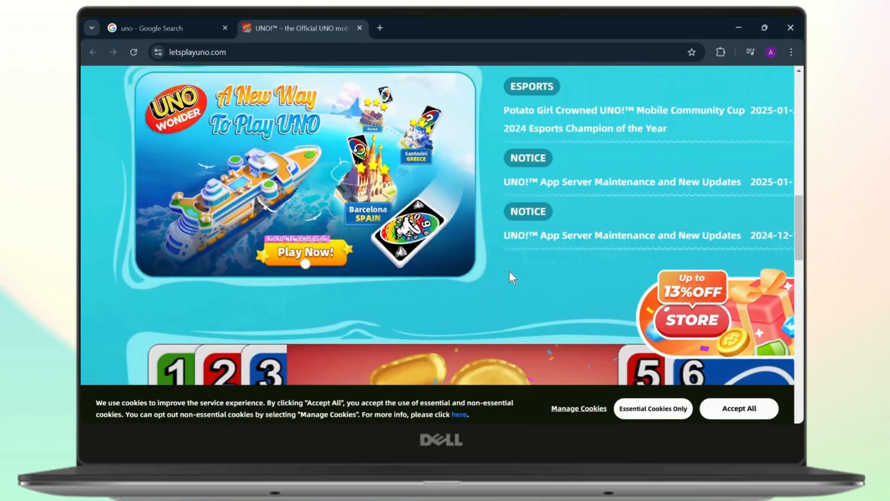
scroll("down", 3)
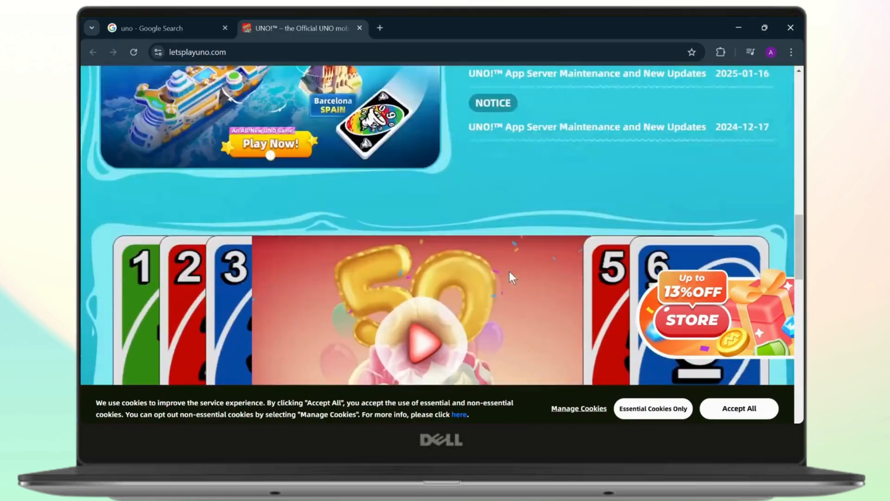
scroll("down", 3)
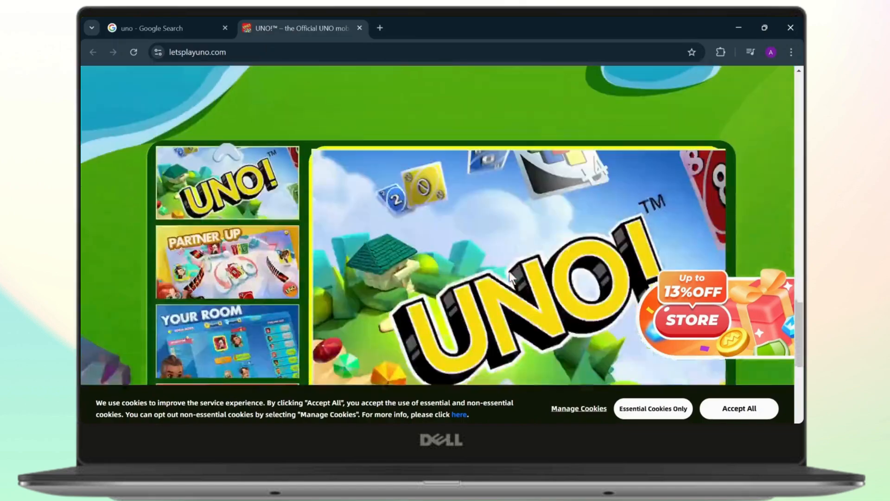
scroll("down", 3)
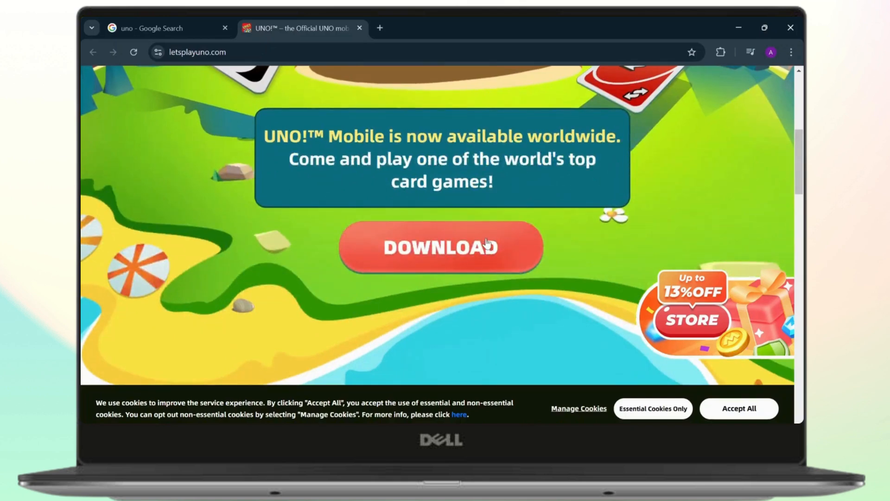
- Launch Steam from Windows search and search its store for 'uno'
left_click(166, 28)
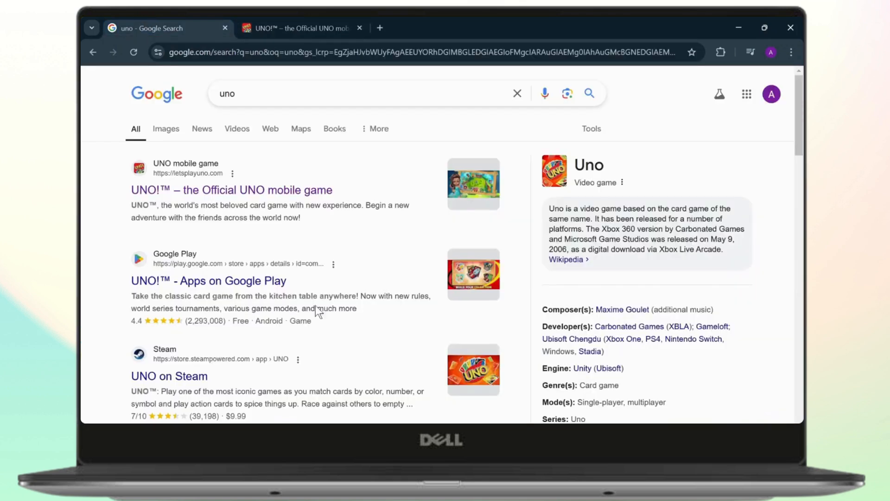
mouse_move(259, 384)
type("ste")
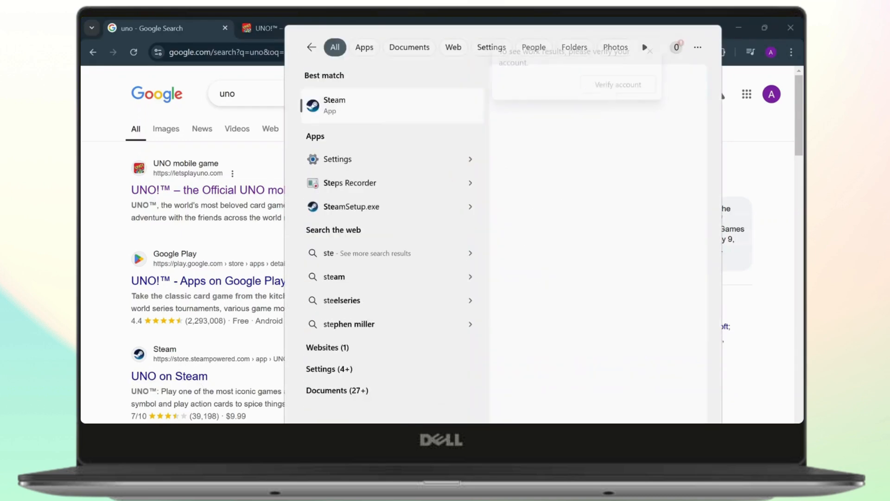
left_click(334, 105)
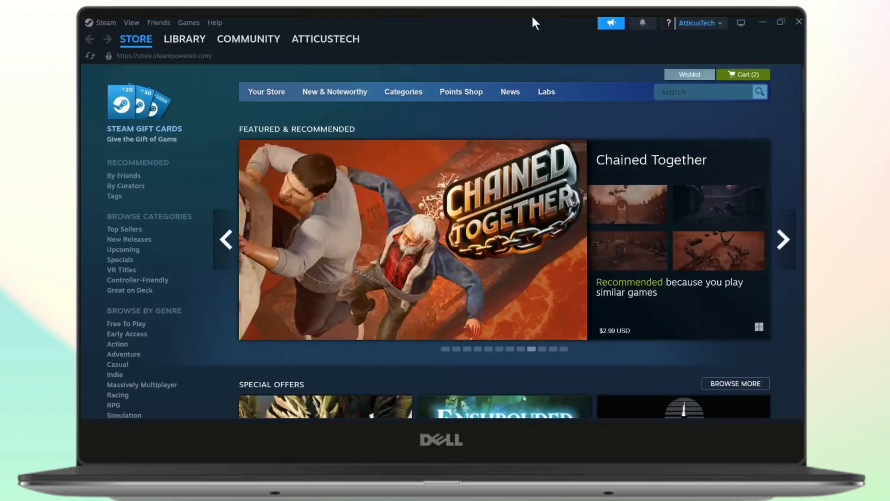
type("uno")
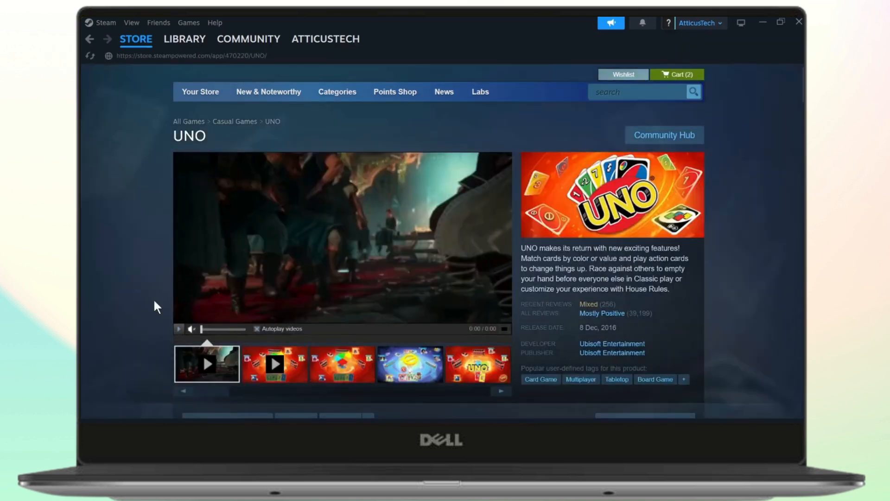
- Scroll to Download UNO Demo and Buy Uno editions at $7.29, $14.99 and $21.99, highlighting a price
scroll("down", 3)
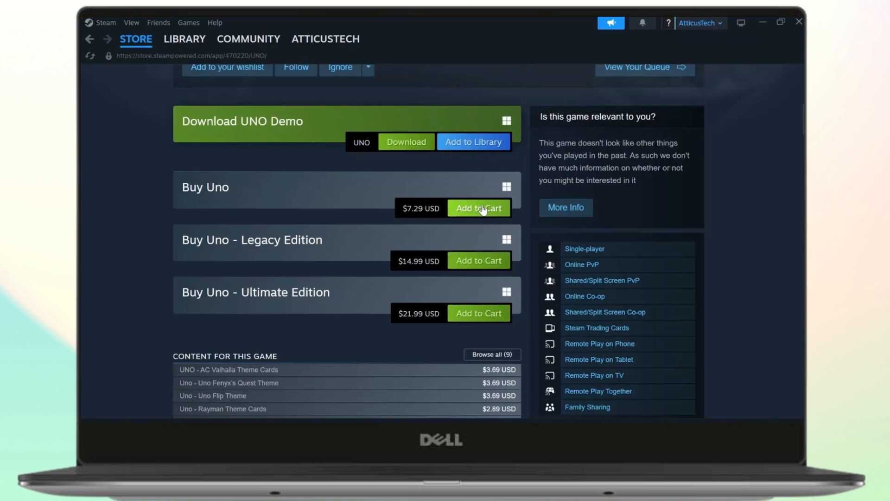
mouse_move(559, 179)
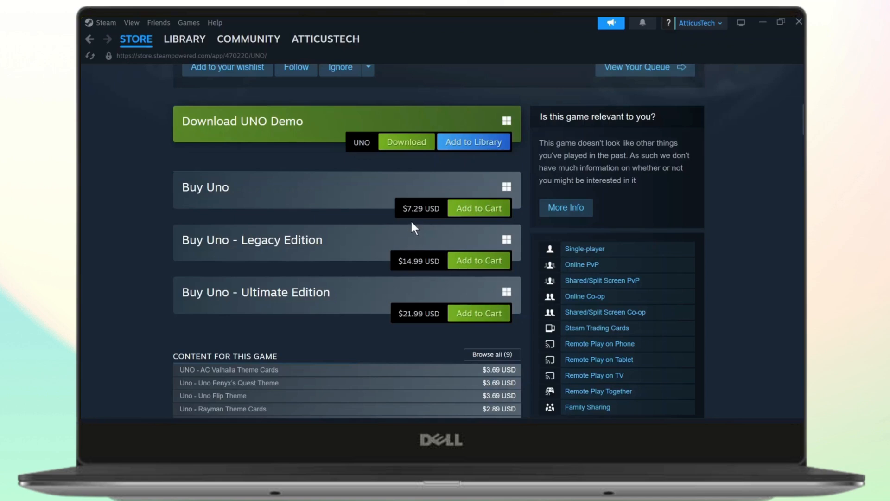
double_click(414, 208)
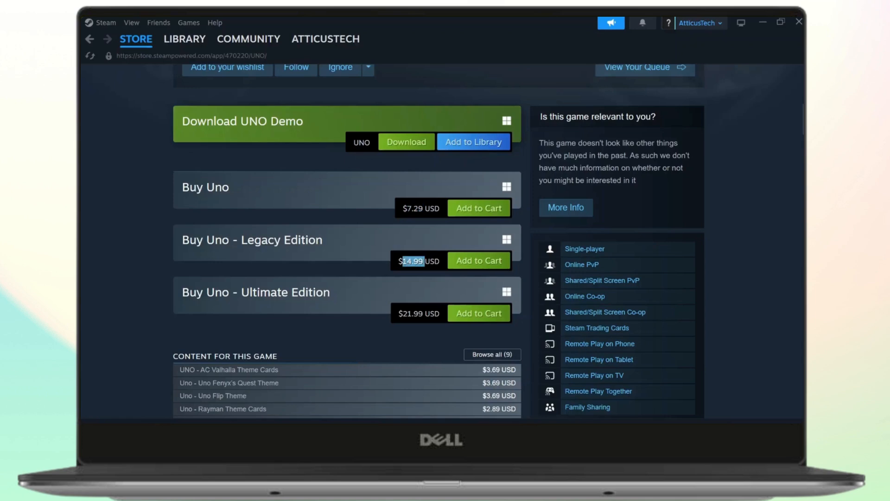
mouse_move(412, 311)
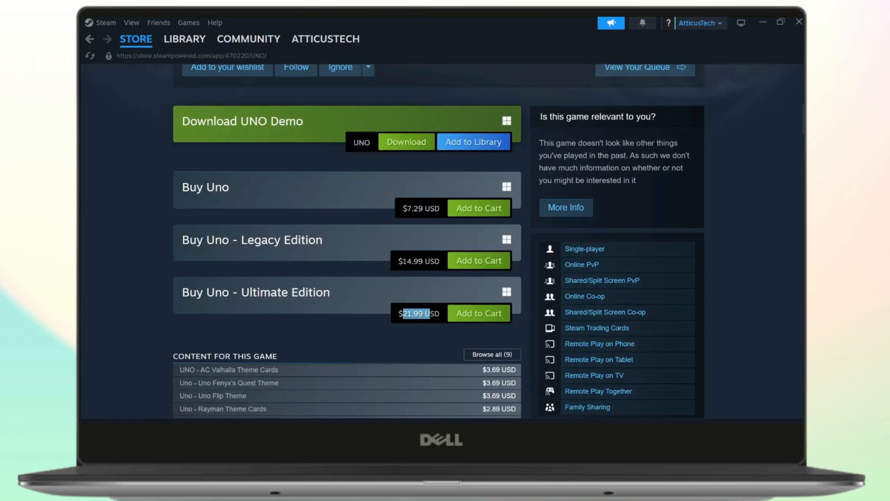
scroll("up", 3)
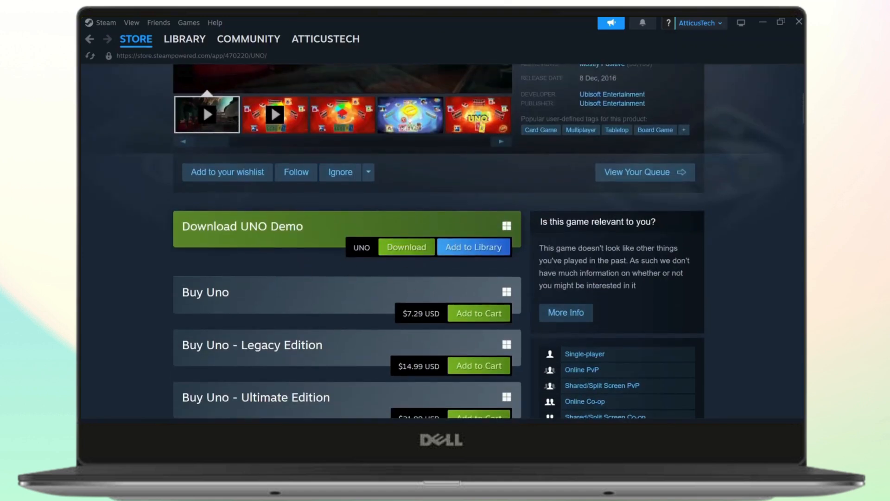
scroll("up", 3)
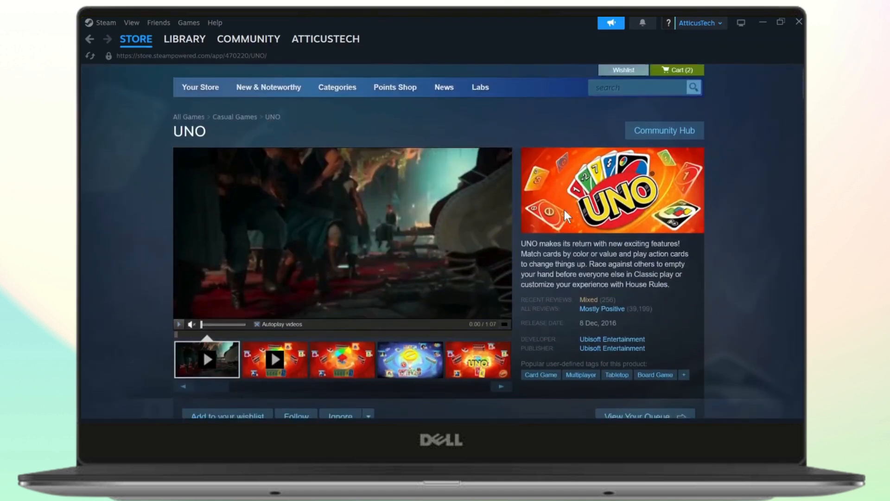
scroll("down", 3)
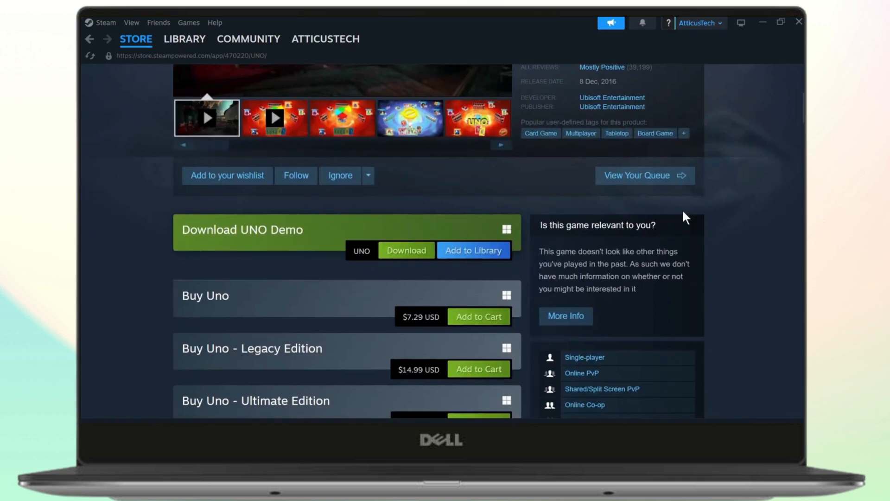
scroll("down", 3)
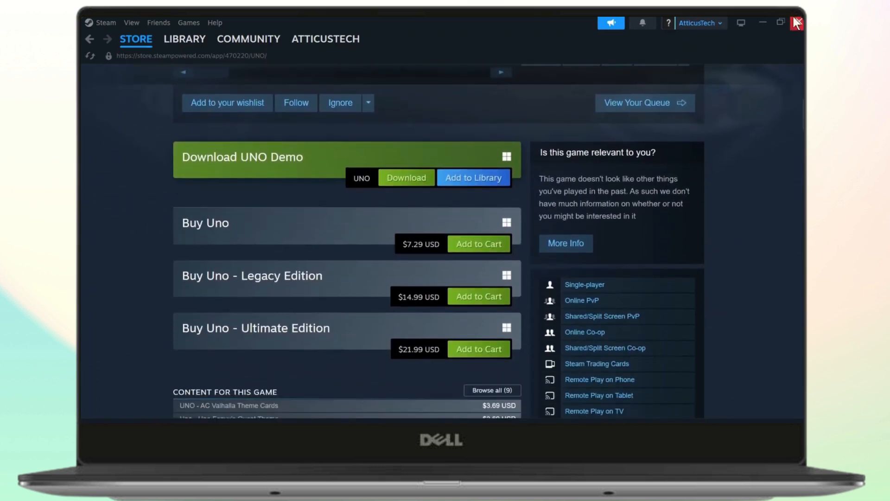